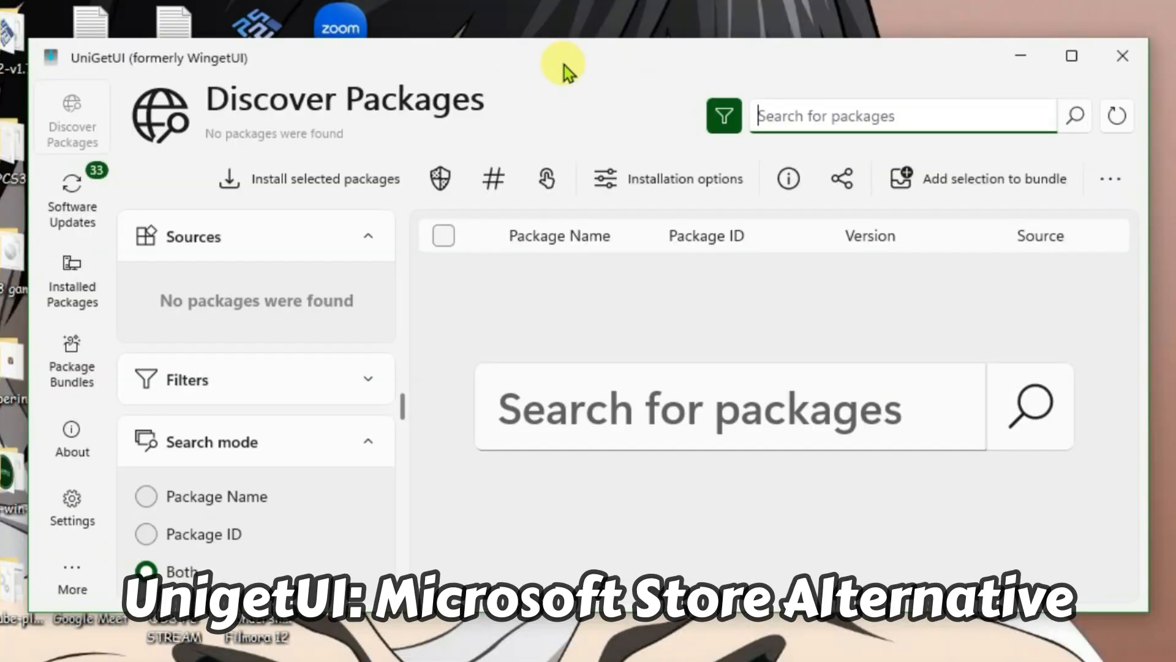
Search Google for 'unigetui github' and open the marticliment/UniGetUI repository.
type("film")
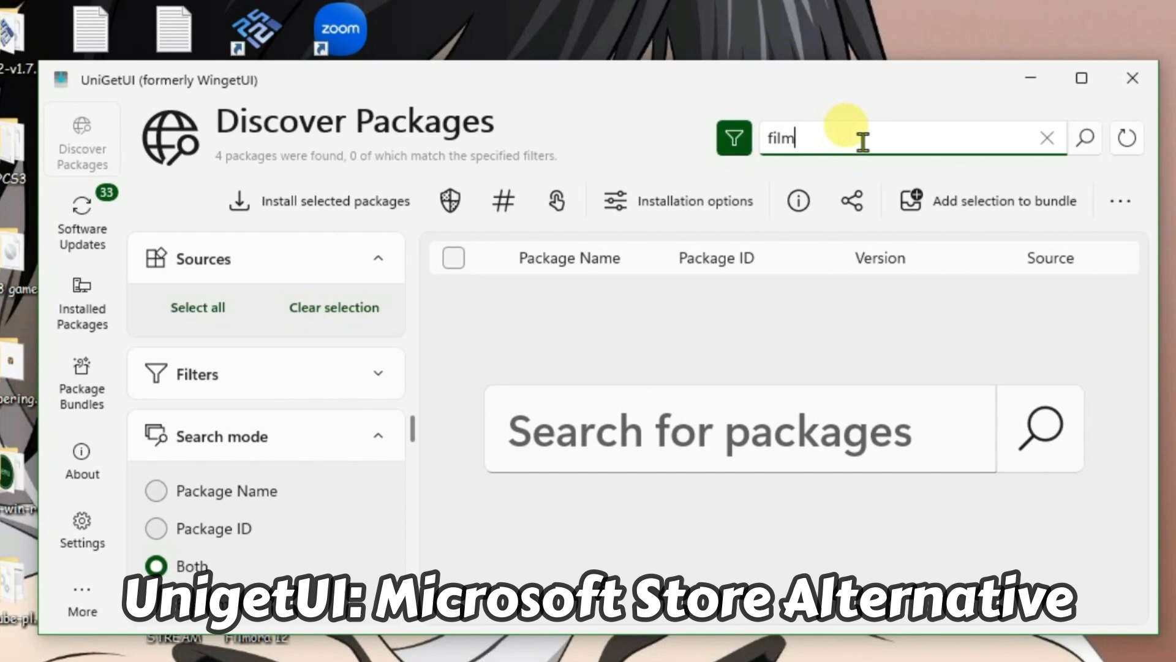
type("ora")
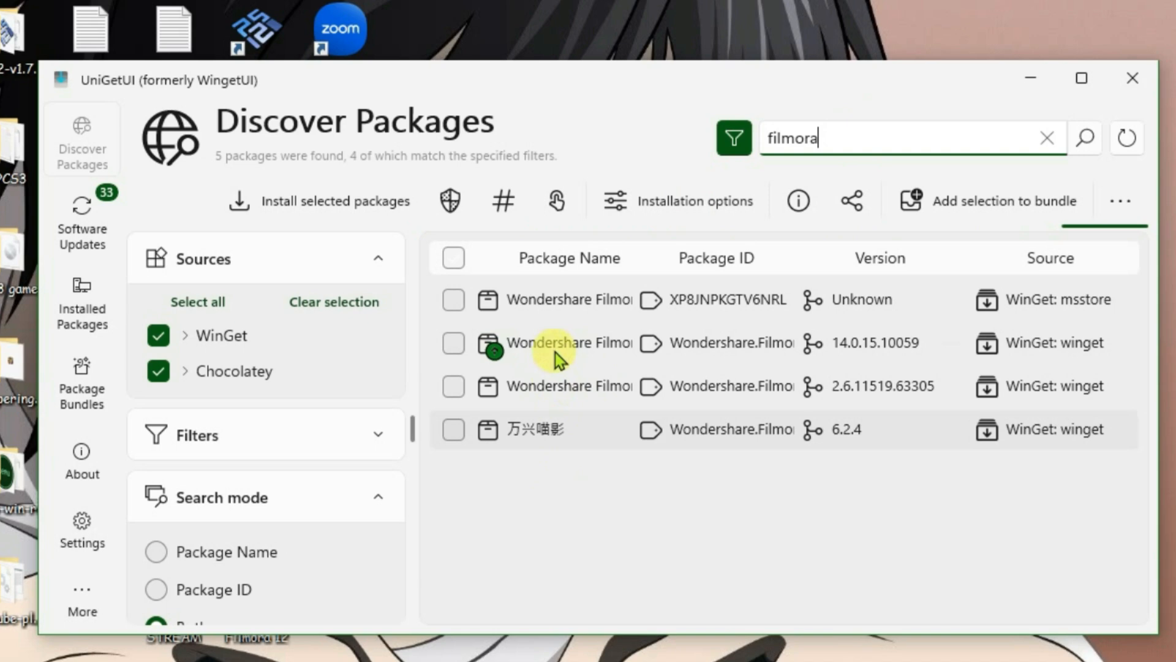
left_click(1045, 137)
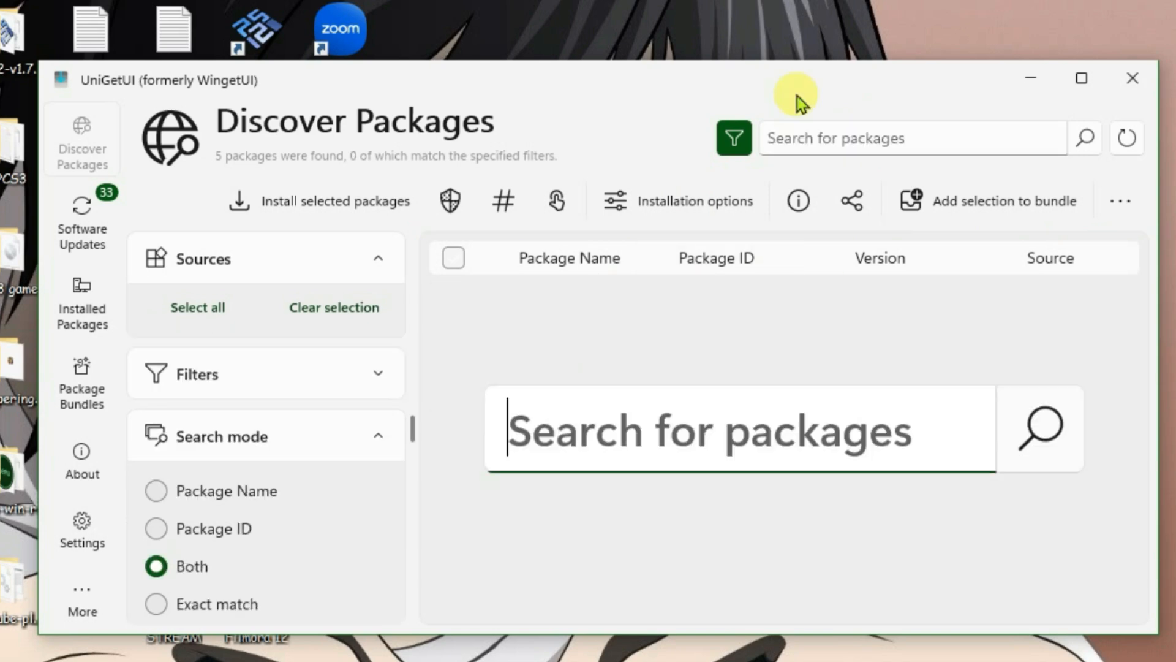
mouse_move(1131, 79)
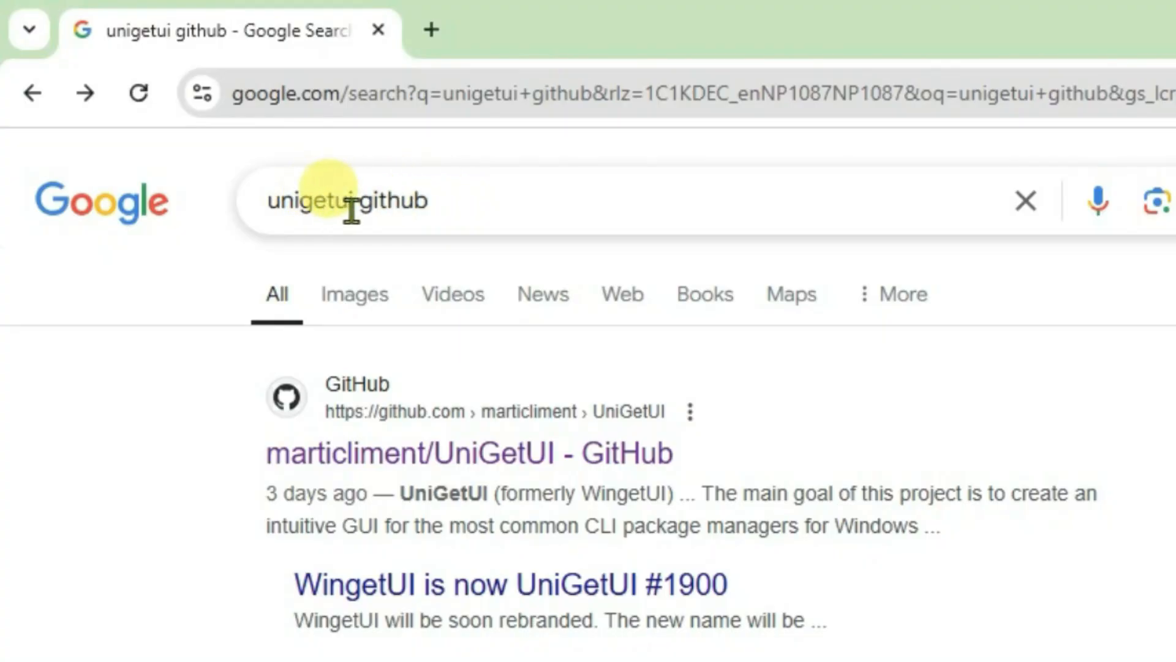
double_click(378, 201)
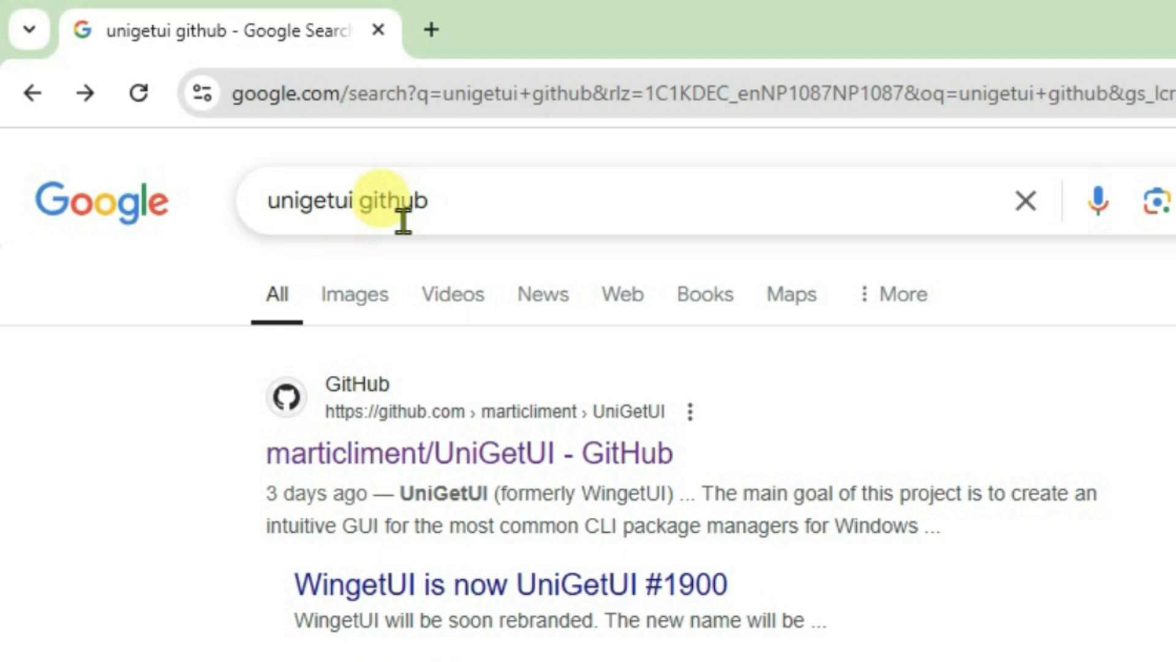
mouse_move(496, 463)
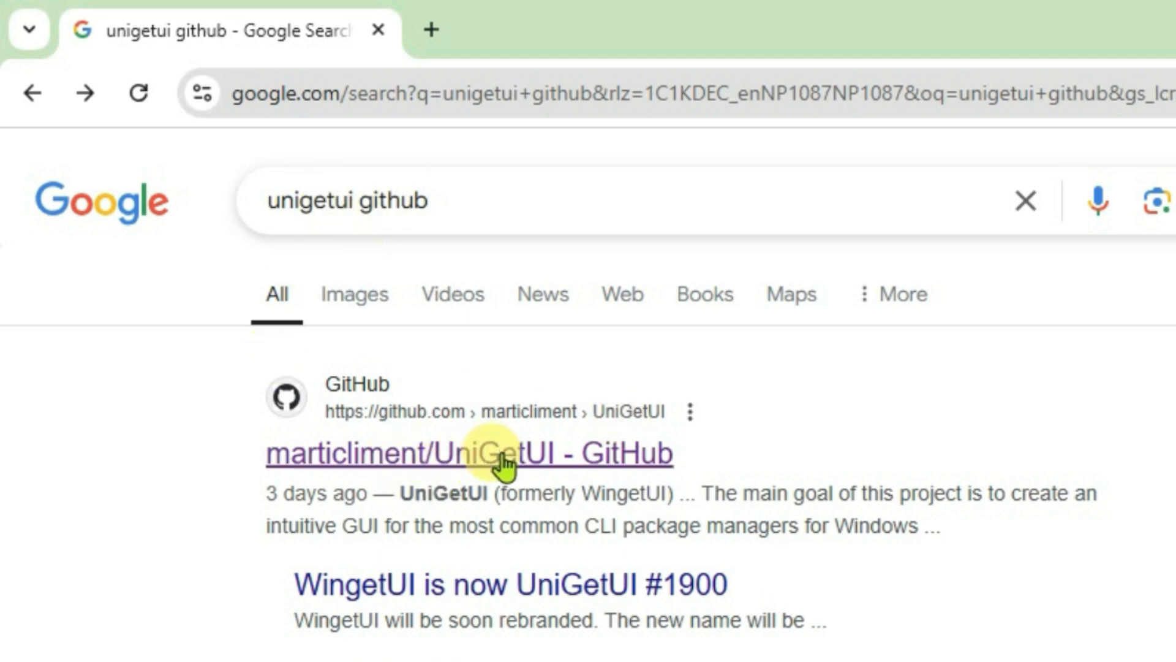
left_click(474, 454)
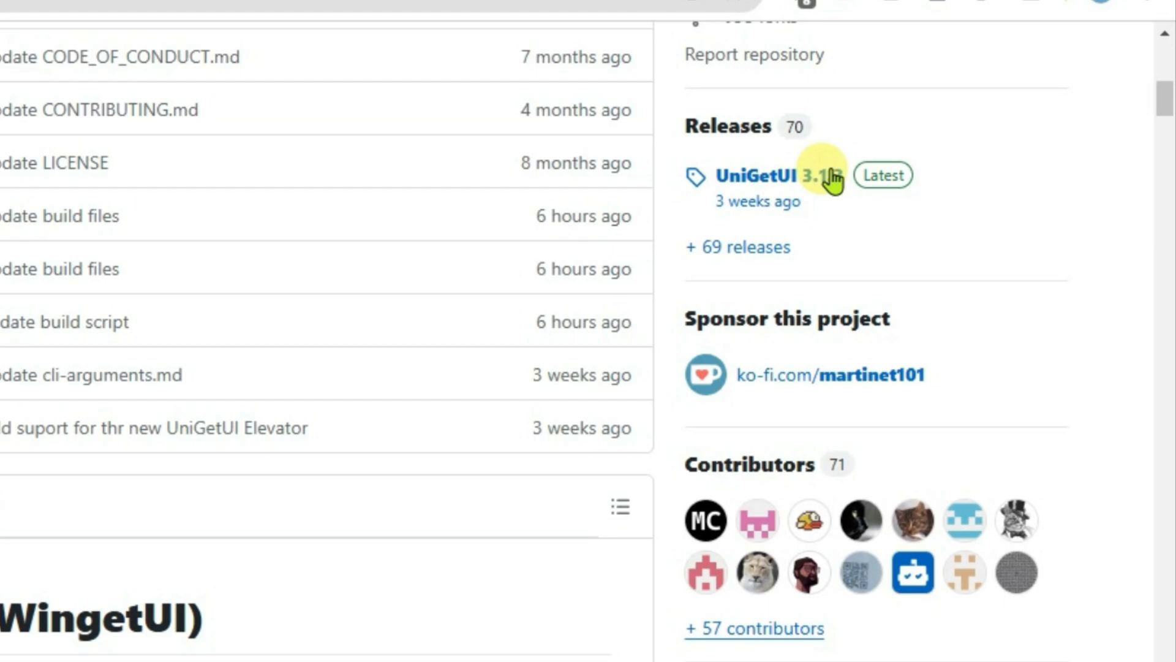
Open the UniGetUI 3.1 latest release and relaunch UniGetUI from its desktop shortcut.
left_click(770, 175)
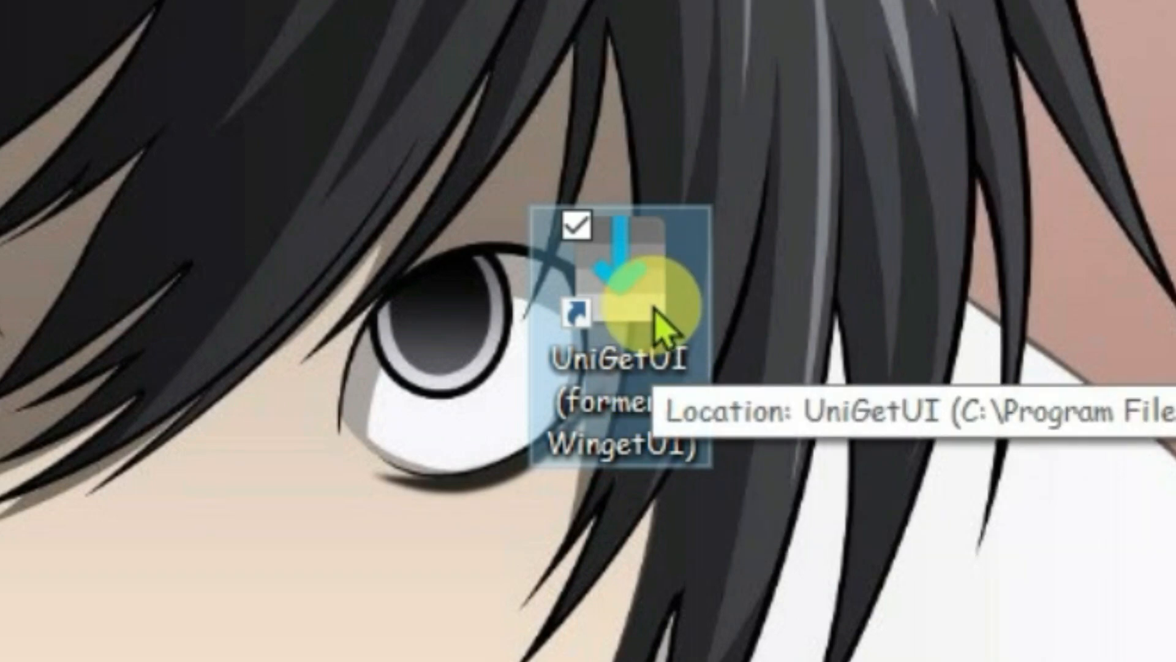
double_click(629, 303)
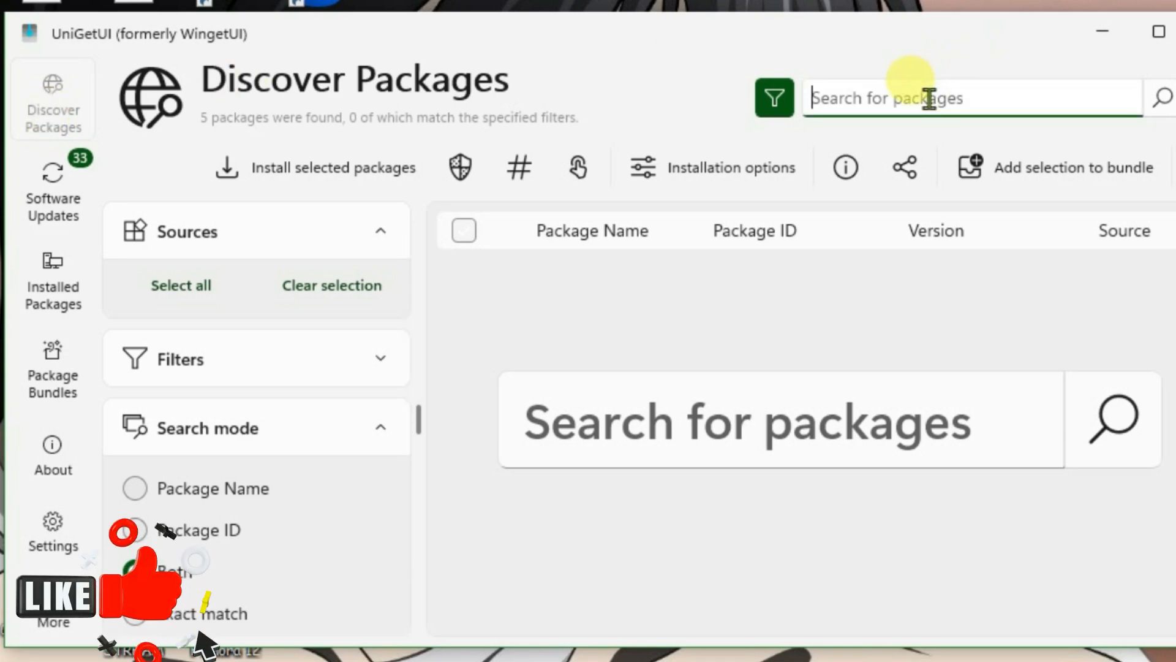
Search Discover Packages for 'firefox', listing 225 packages including Firefox Developer Edition.
type("firefox")
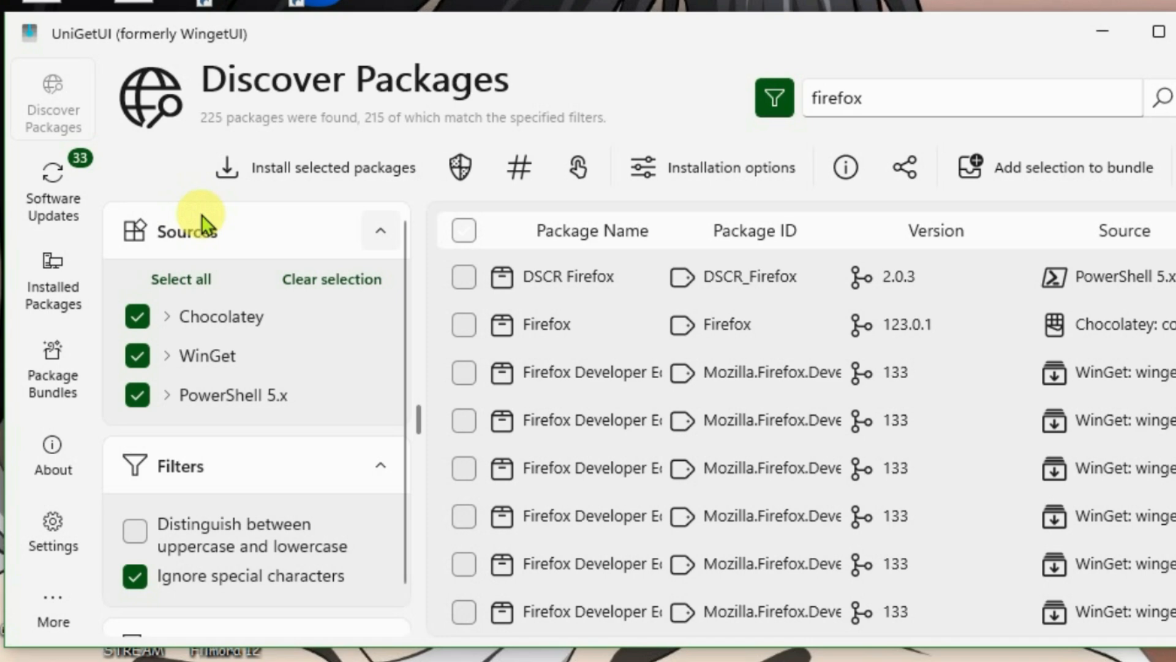
mouse_move(463, 373)
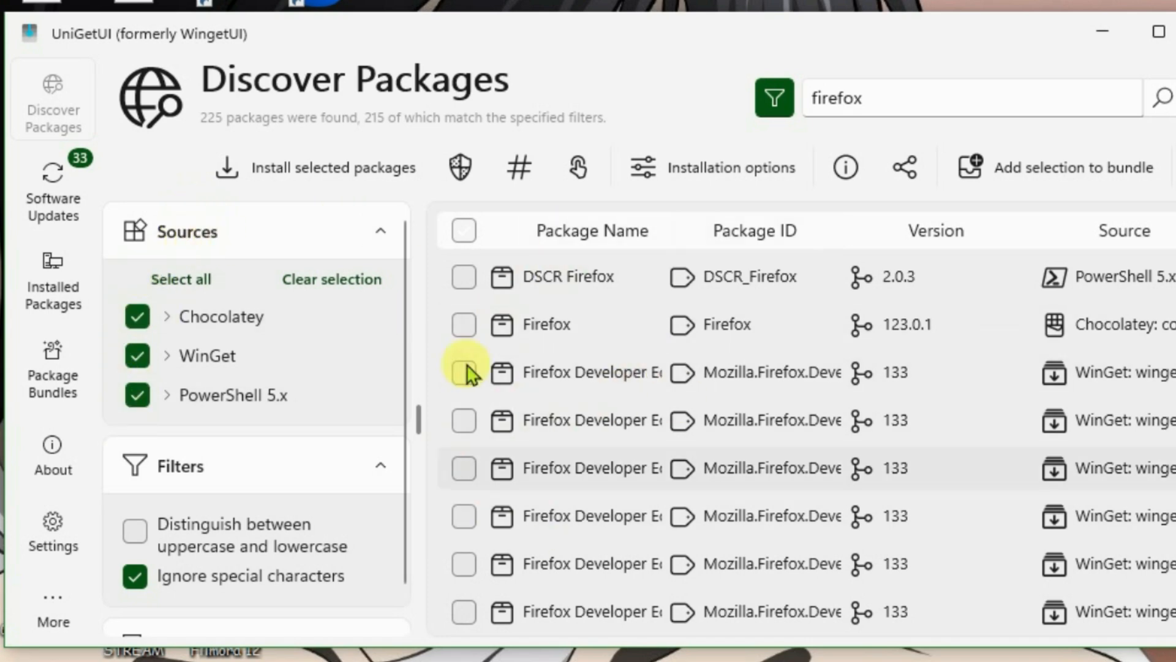
left_click(381, 231)
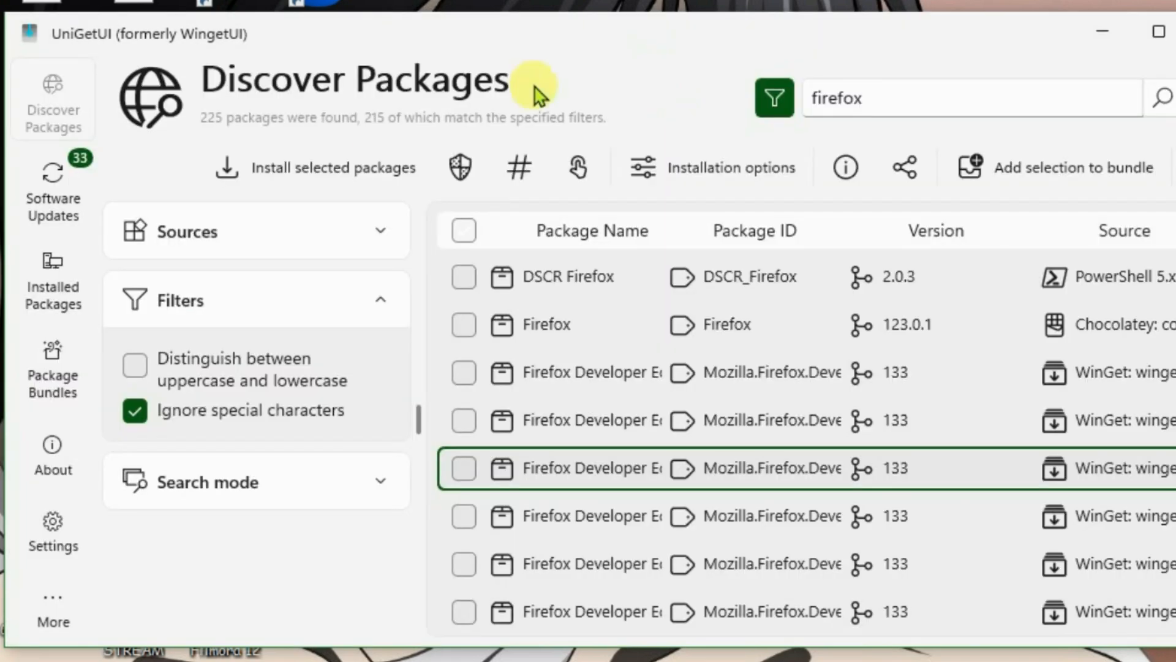
Switch to Installed Packages, showing 237 packages with AltServer and Always on Top ticked.
left_click(53, 278)
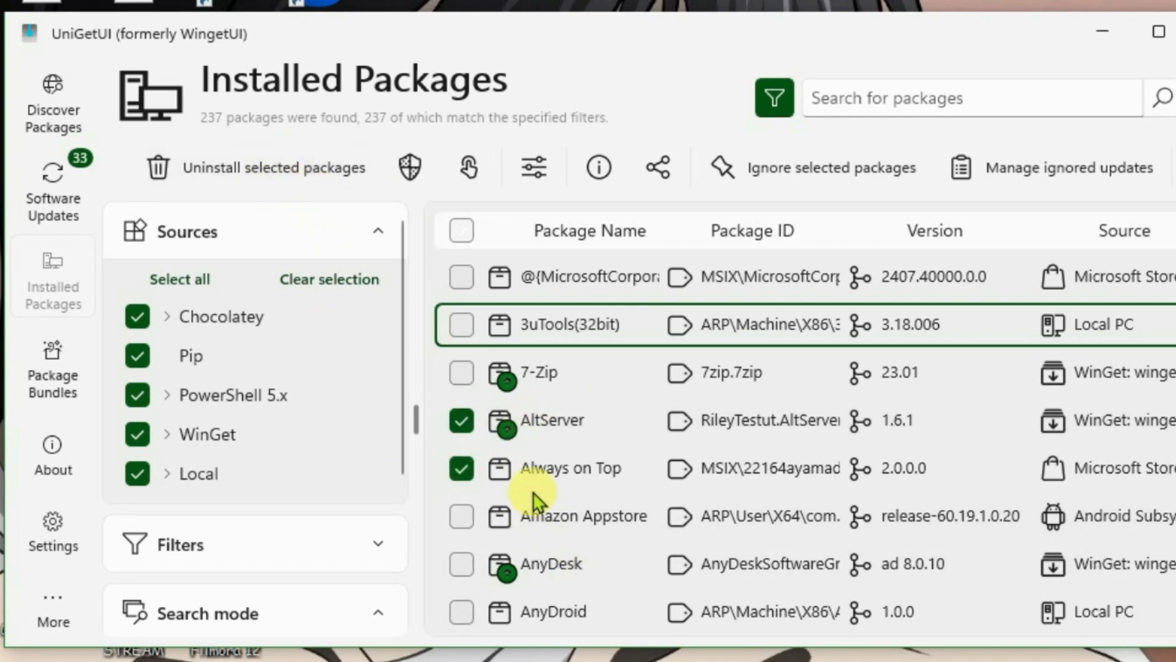
Go back to Discover Packages and start typing the new search term 'wh'.
left_click(52, 108)
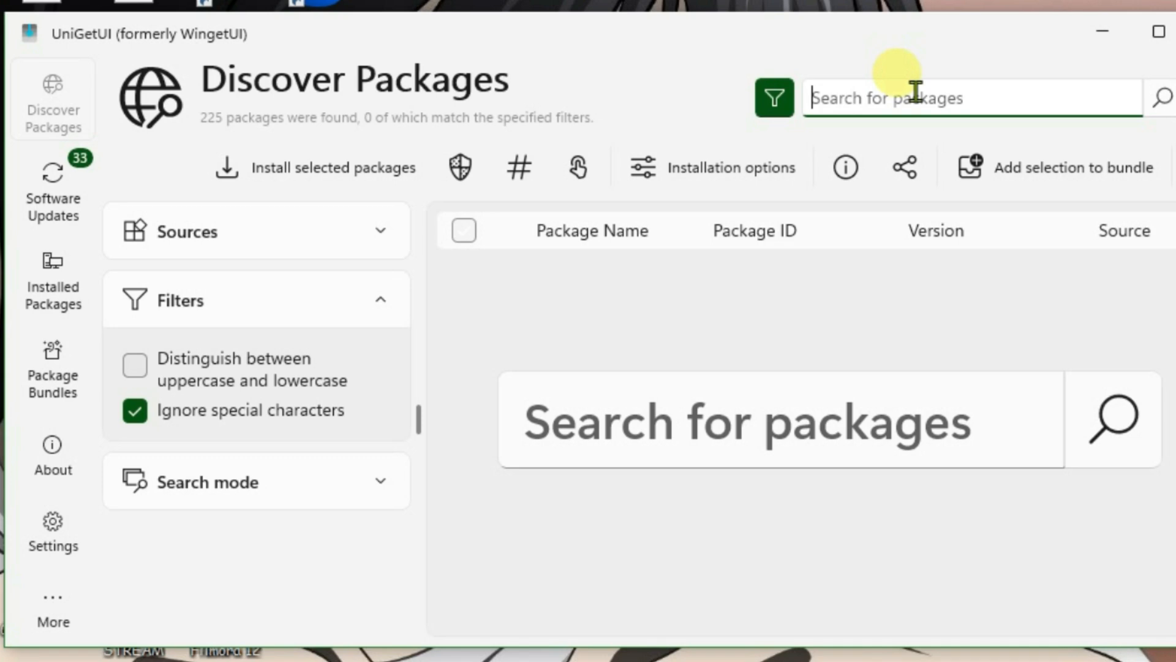
type("wh")
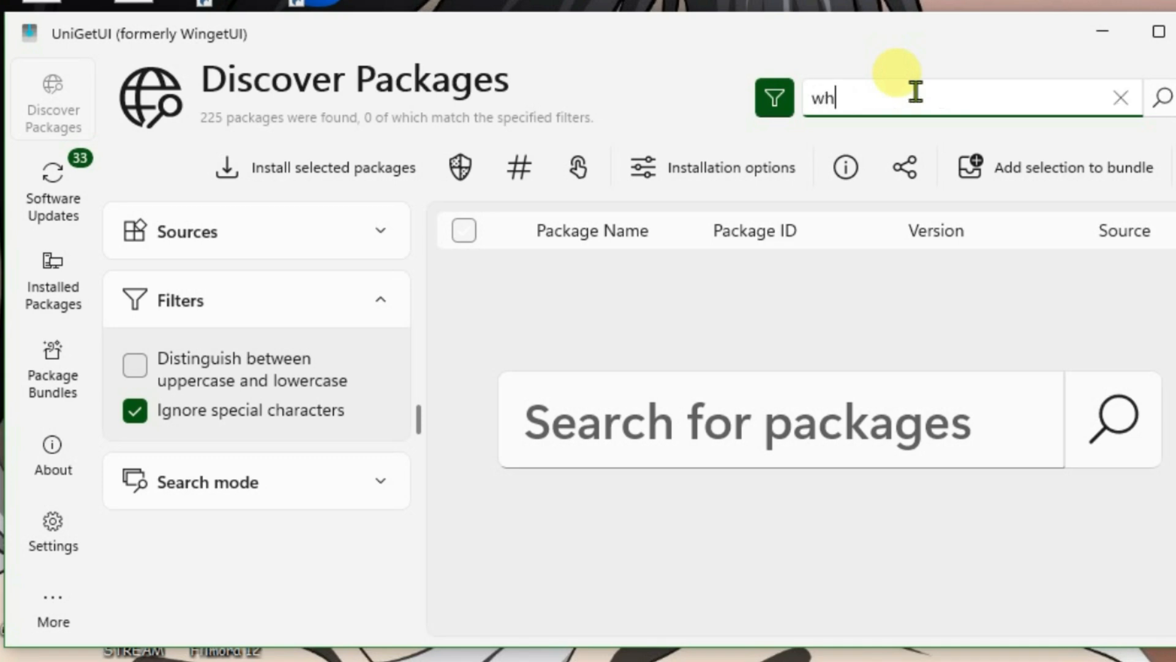